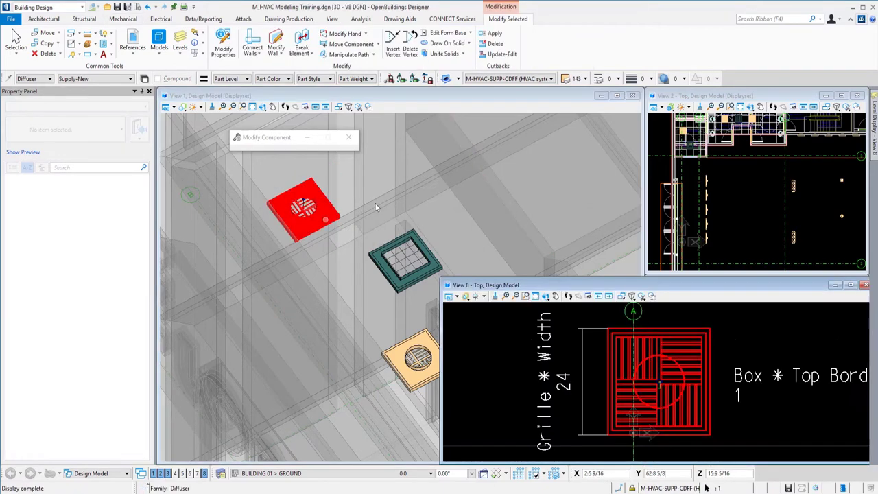
Select the red diffuser for modification and move the View 8 window higher
{"action": "left_click", "coordinate": [302, 206]}
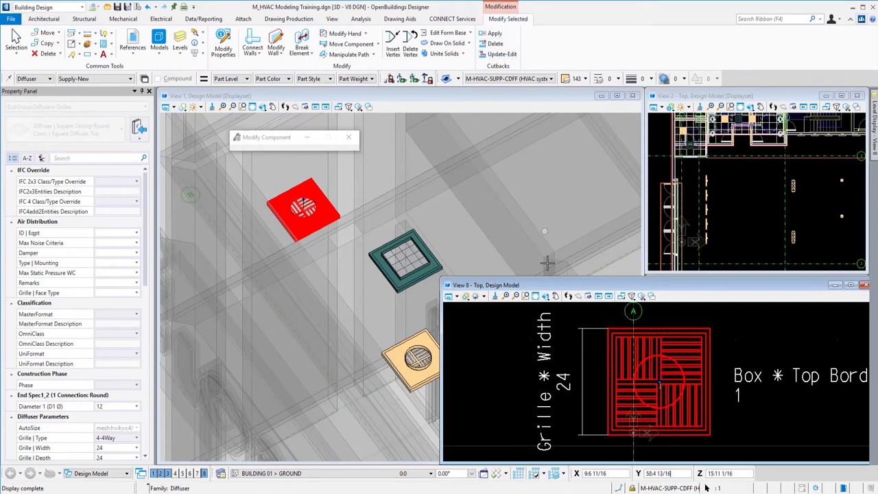
{"action": "mouse_move", "coordinate": [557, 286]}
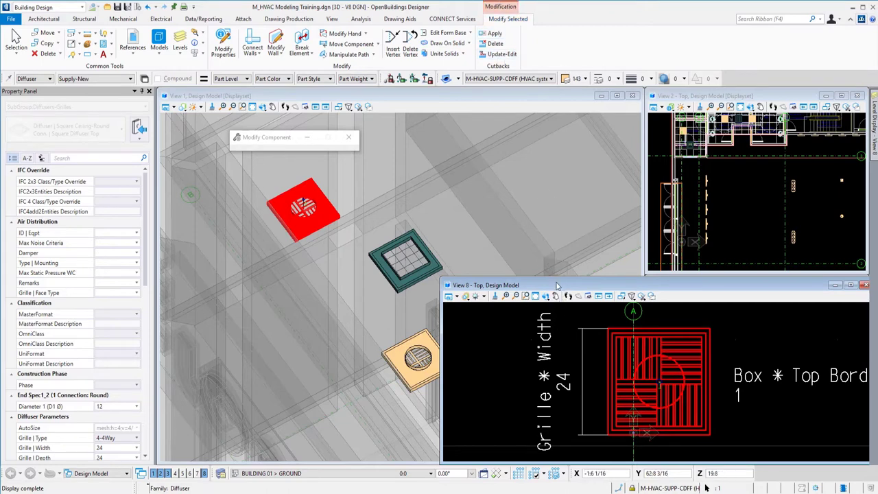
{"action": "left_click_drag", "start_coordinate": [542, 285], "coordinate": [542, 191]}
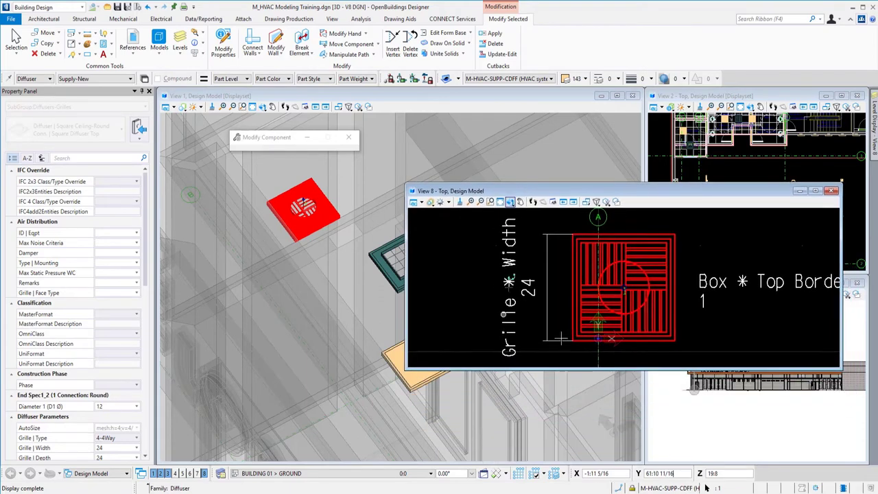
{"action": "mouse_move", "coordinate": [464, 289]}
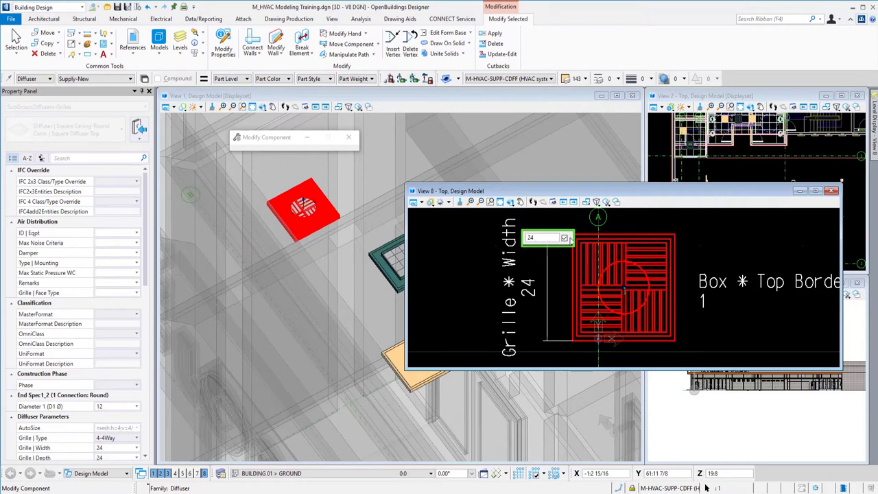
{"action": "mouse_move", "coordinate": [564, 238]}
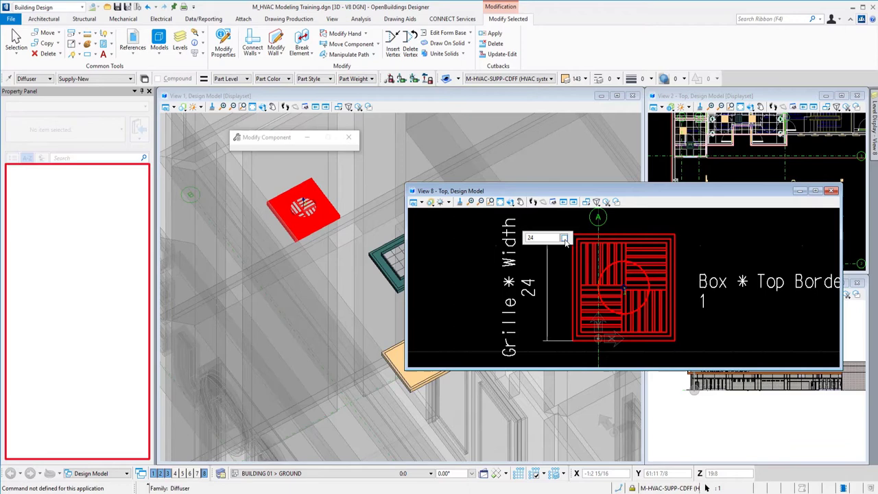
{"action": "mouse_move", "coordinate": [565, 238]}
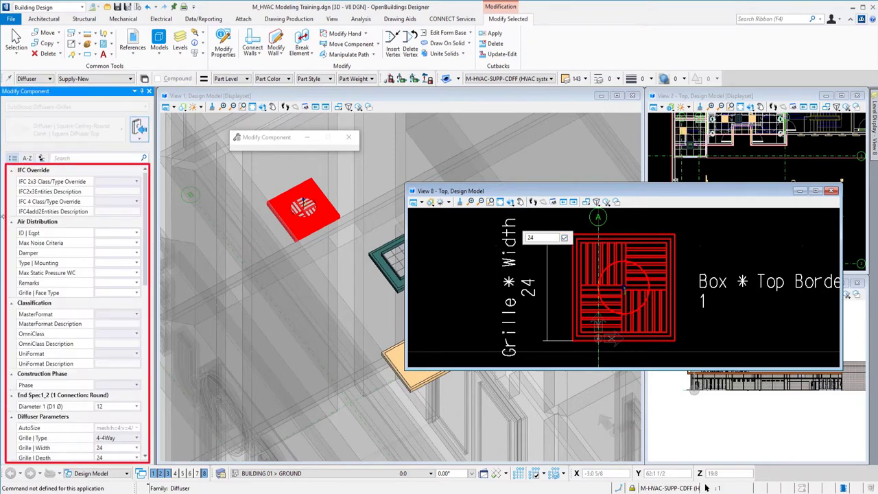
Set the red diffuser's Throw Pattern to 4-Three Way and Pattern Spacing to 0.01
{"action": "left_click", "coordinate": [31, 353]}
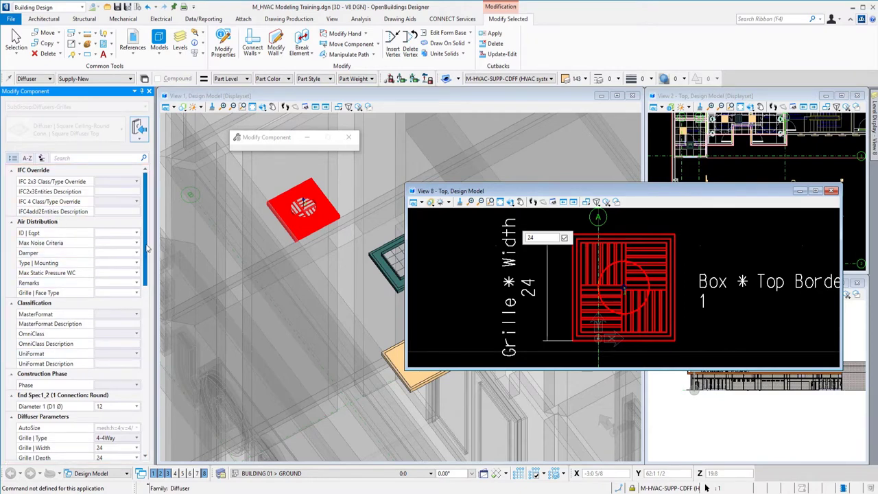
{"action": "scroll", "scroll_direction": "down", "scroll_amount": 3}
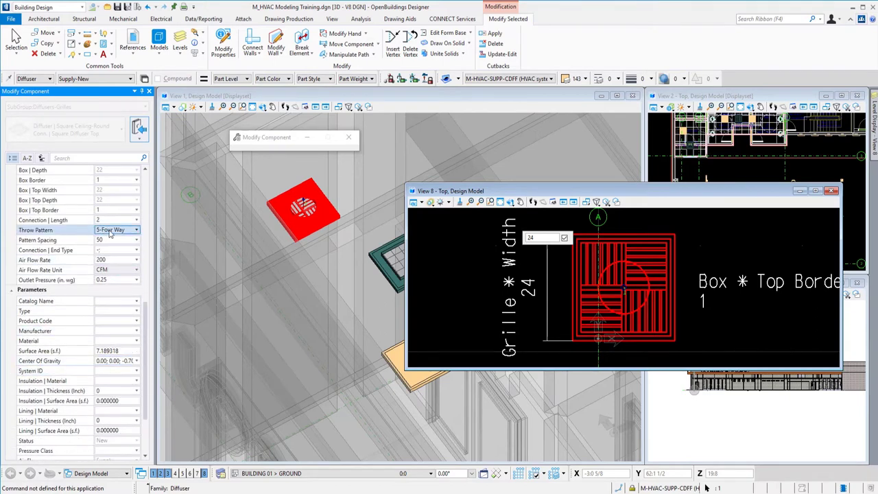
{"action": "left_click", "coordinate": [126, 229]}
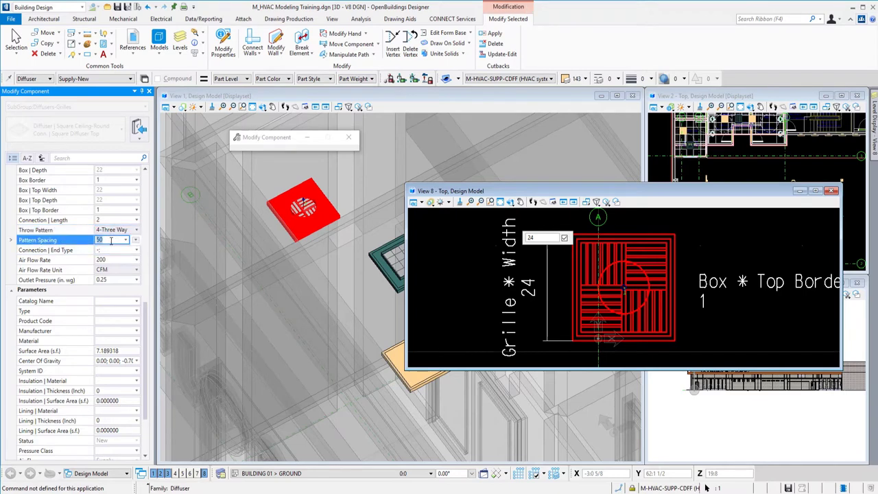
{"action": "left_click", "coordinate": [114, 239]}
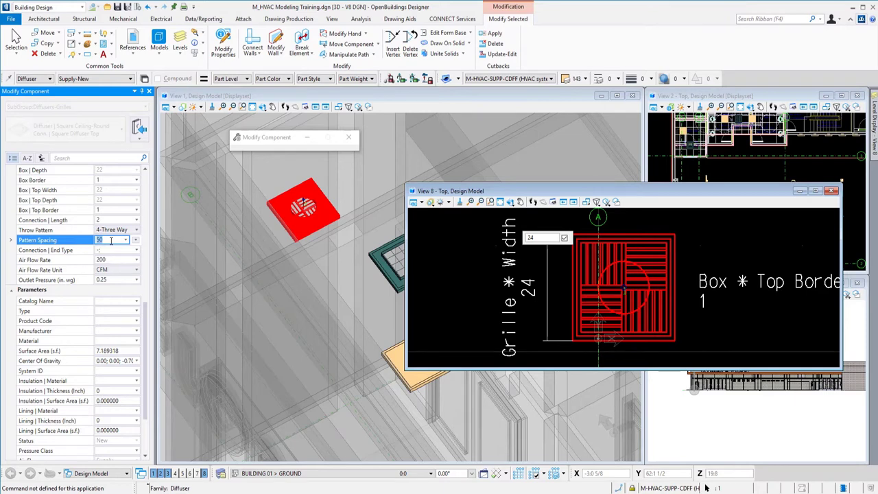
{"action": "type", "text": "01"}
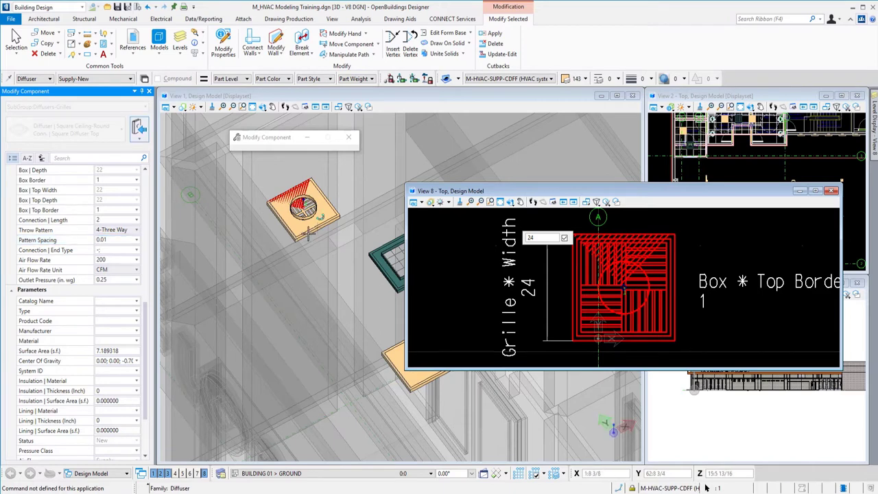
{"action": "mouse_move", "coordinate": [357, 264]}
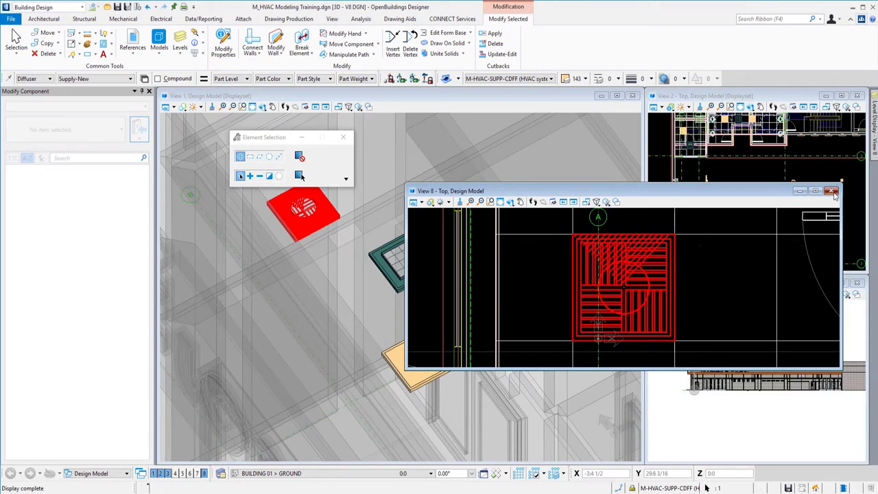
Close View 8 and start rotating the three-way diffuser from its context menu
{"action": "left_click", "coordinate": [832, 191]}
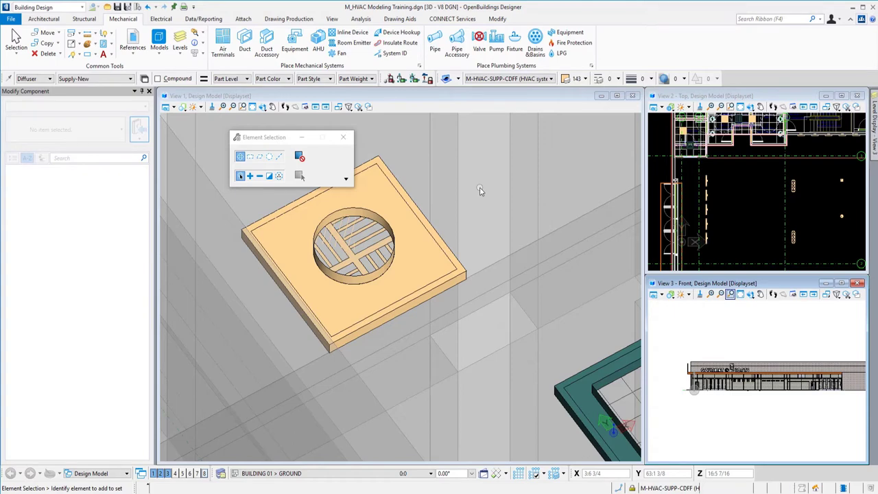
{"action": "mouse_move", "coordinate": [412, 219]}
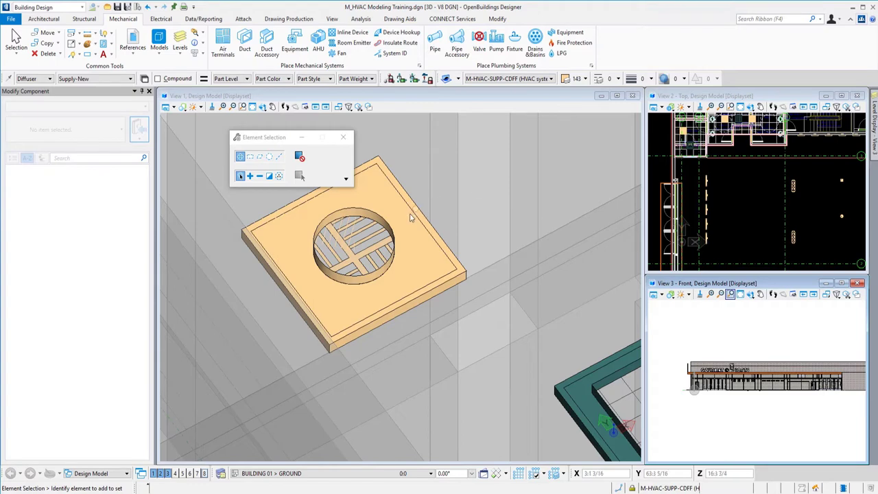
{"action": "mouse_move", "coordinate": [389, 224]}
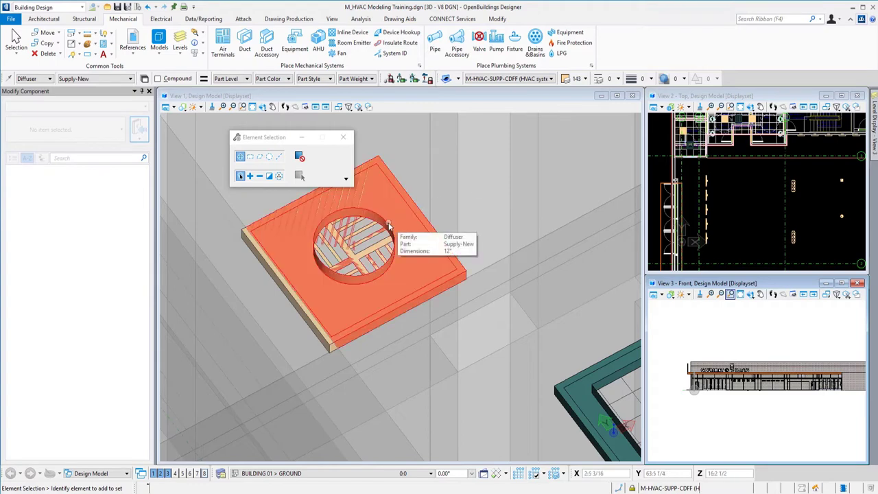
{"action": "right_click", "coordinate": [371, 233]}
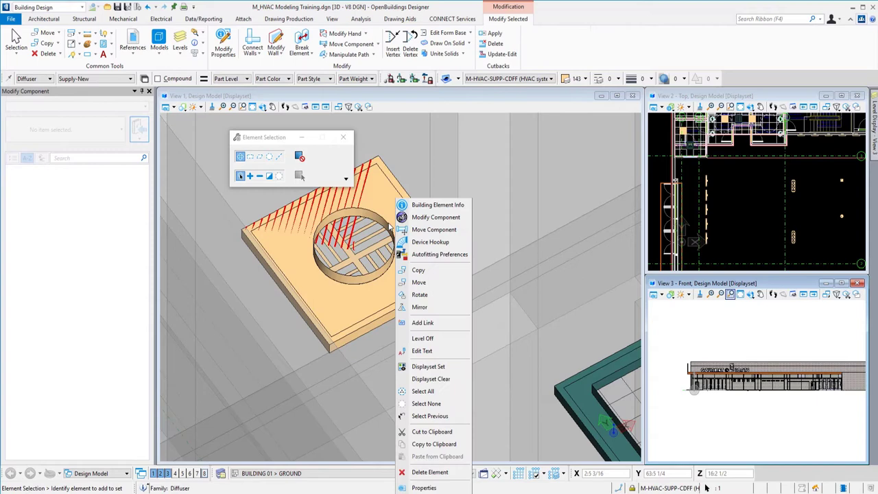
{"action": "mouse_move", "coordinate": [432, 294]}
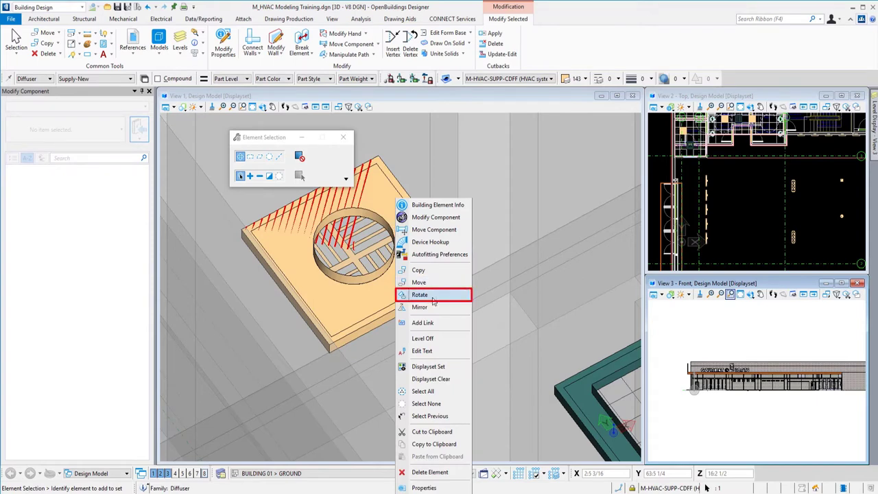
{"action": "left_click", "coordinate": [419, 295]}
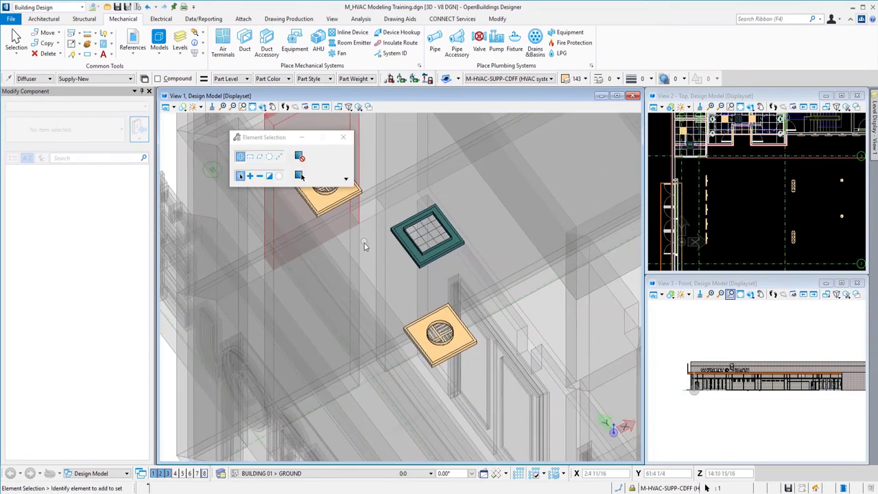
{"action": "mouse_move", "coordinate": [402, 353]}
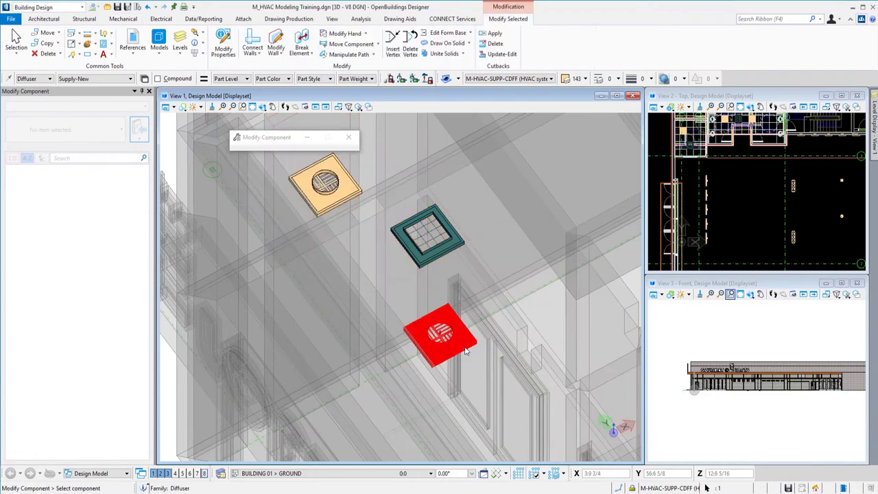
{"action": "left_click", "coordinate": [439, 332]}
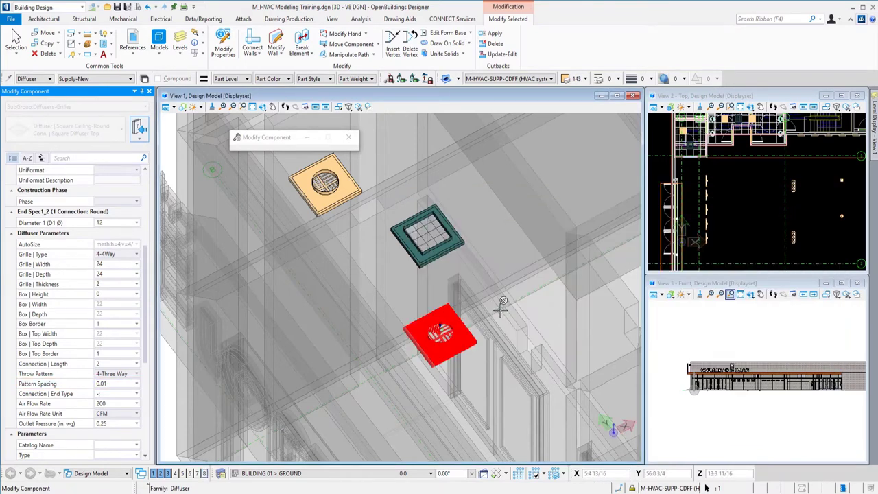
{"action": "right_click", "coordinate": [501, 310]}
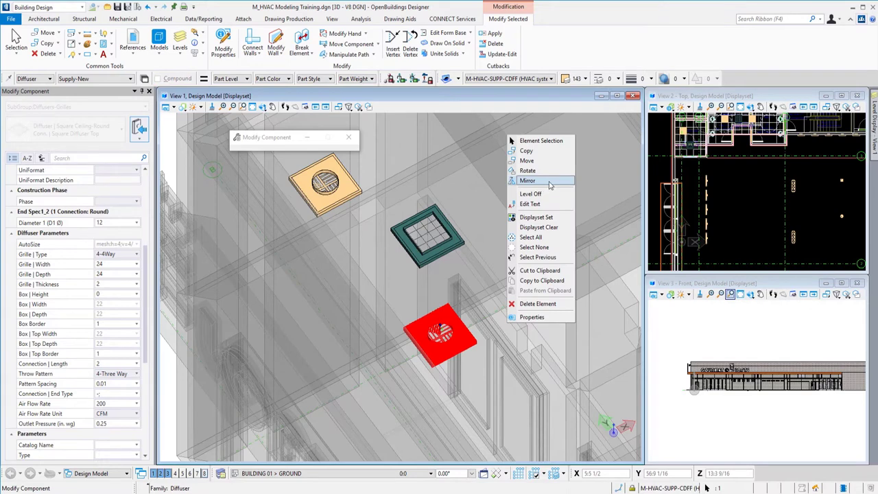
{"action": "mouse_move", "coordinate": [542, 170]}
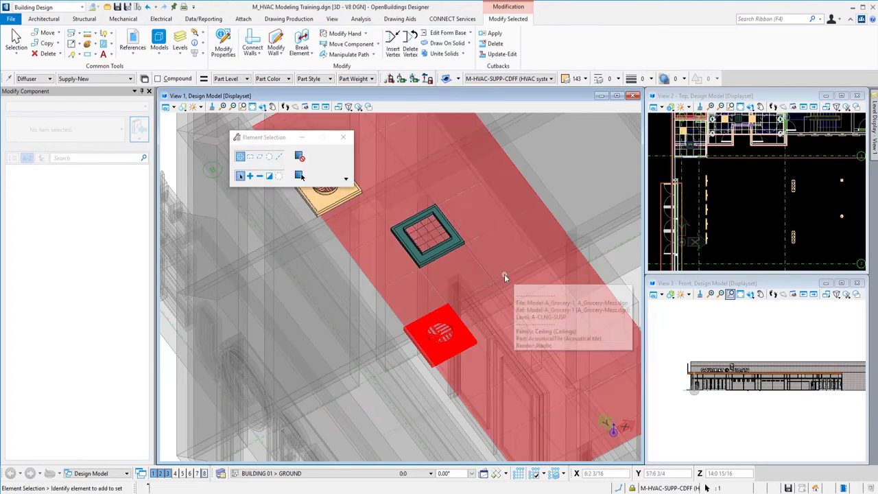
{"action": "left_click", "coordinate": [123, 18]}
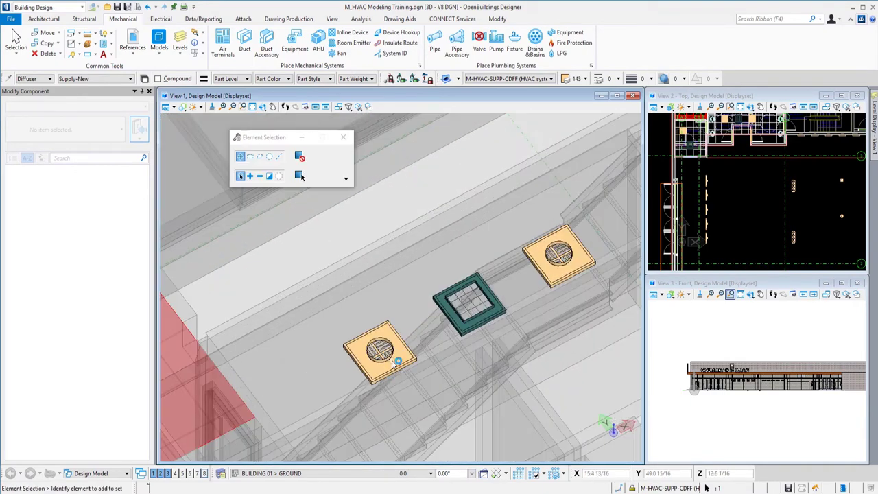
{"action": "mouse_move", "coordinate": [391, 353]}
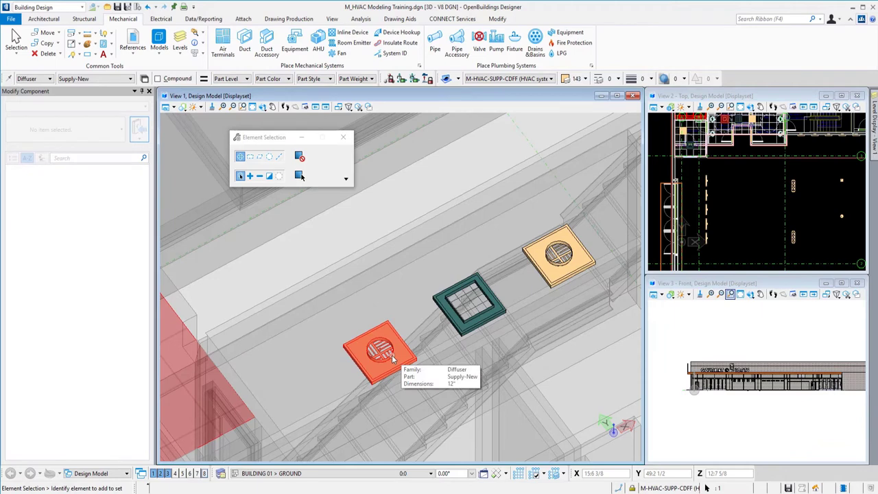
Select both diffusers and open their shared Modify Instance Data
{"action": "left_click", "coordinate": [561, 257]}
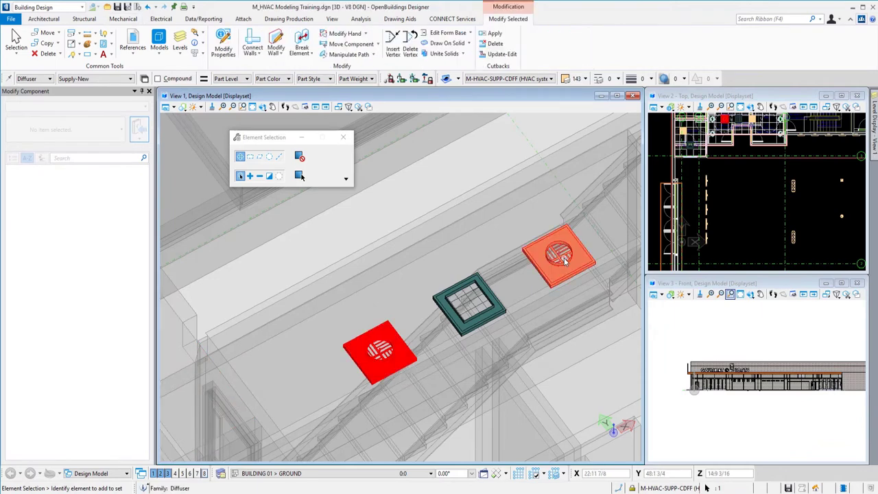
{"action": "right_click", "coordinate": [559, 257]}
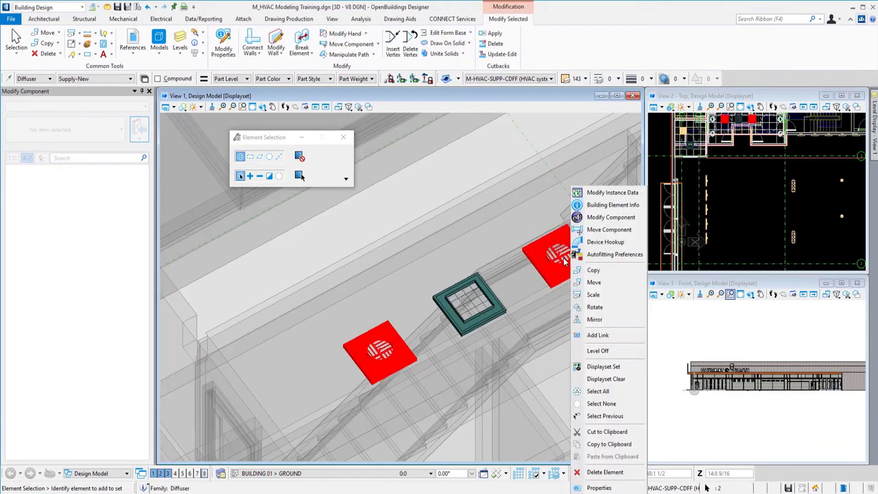
{"action": "mouse_move", "coordinate": [610, 193]}
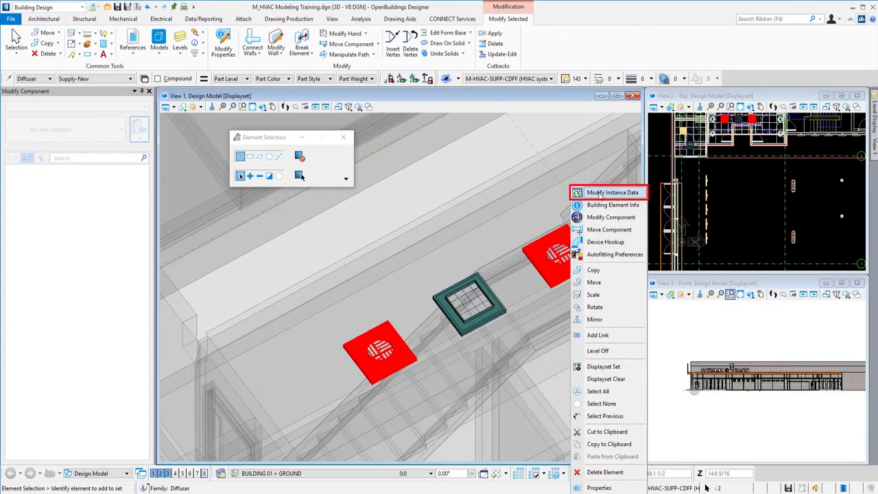
{"action": "left_click", "coordinate": [613, 192]}
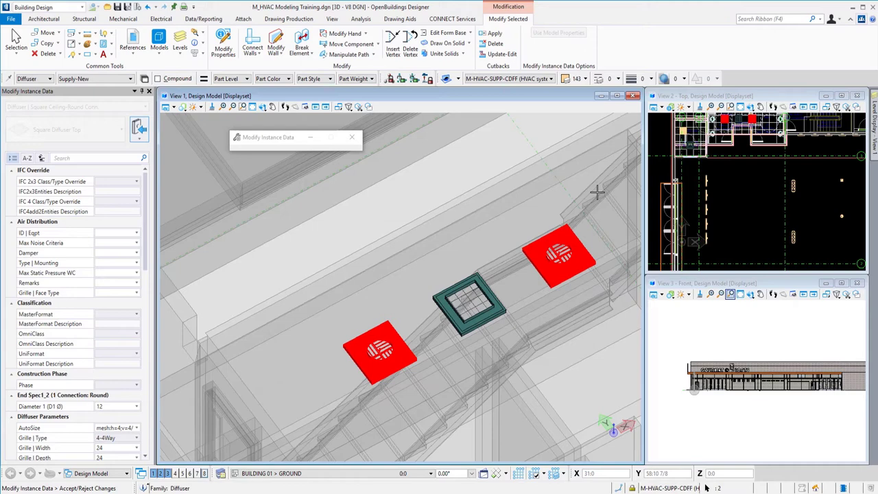
{"action": "mouse_move", "coordinate": [229, 251]}
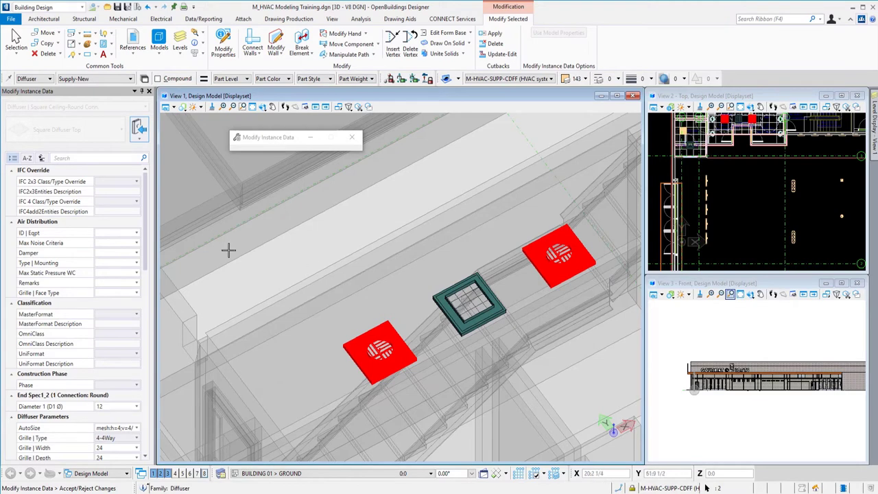
{"action": "mouse_move", "coordinate": [150, 232]}
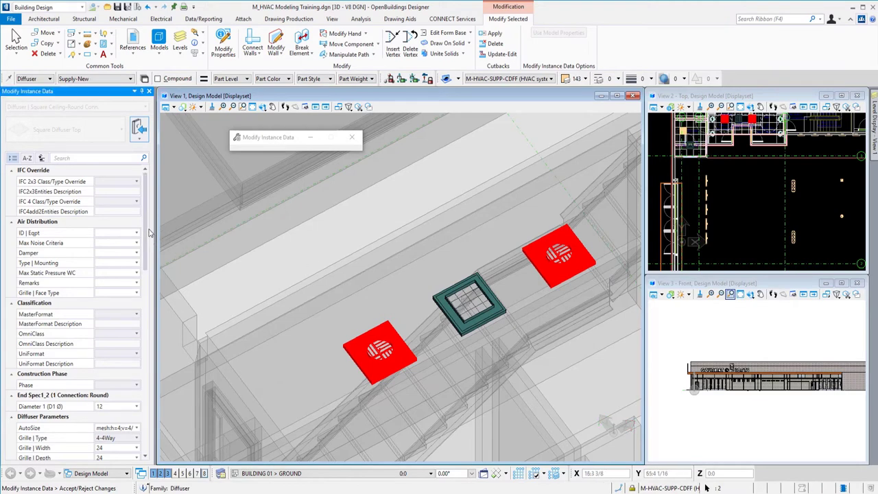
Set their Throw Pattern to 4-Three Way and Pattern Spacing to 0.01
{"action": "scroll", "scroll_direction": "down", "scroll_amount": 3}
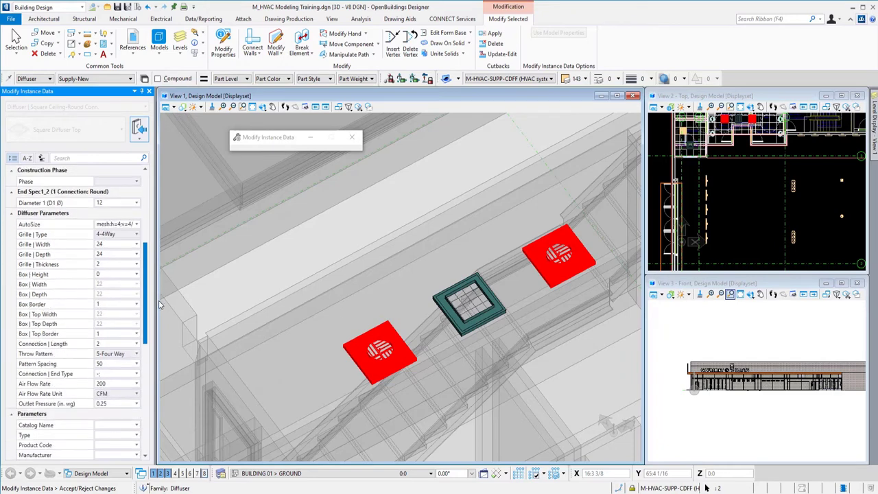
{"action": "scroll", "scroll_direction": "down", "scroll_amount": 3}
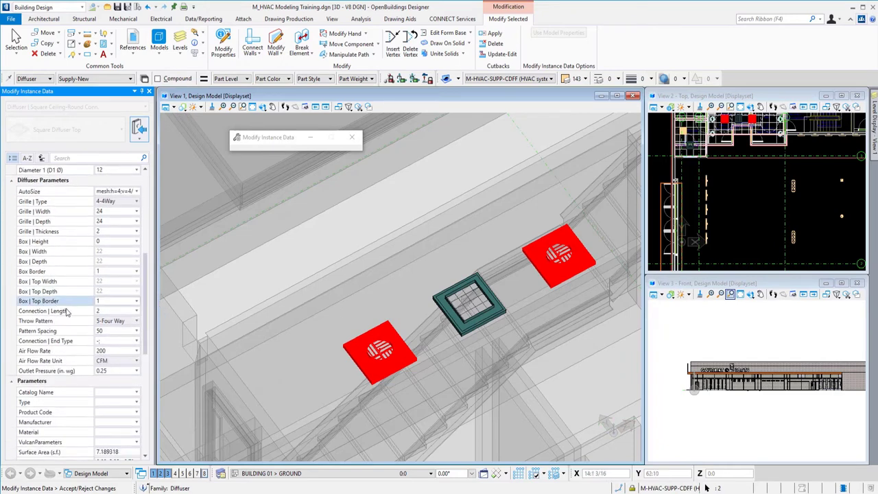
{"action": "left_click", "coordinate": [137, 321]}
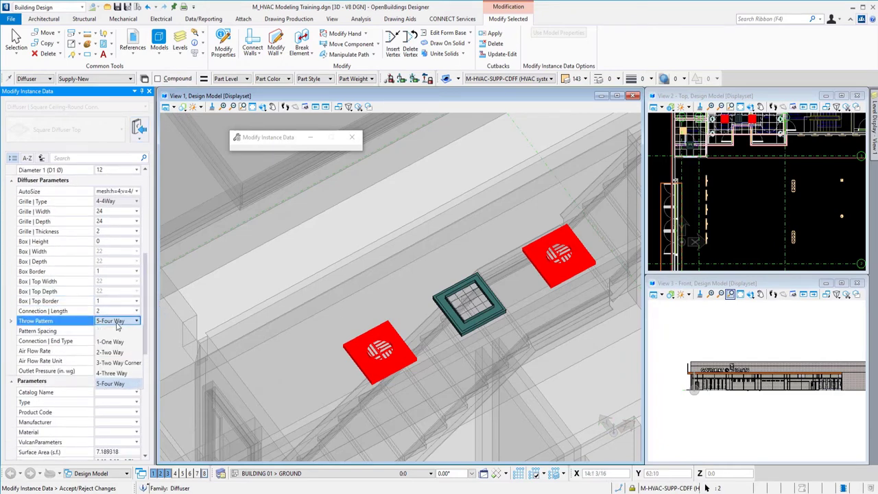
{"action": "mouse_move", "coordinate": [112, 372]}
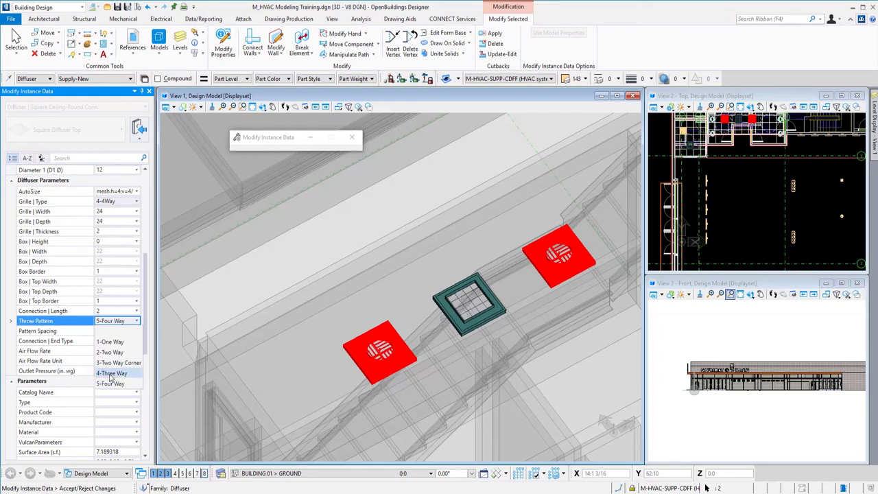
{"action": "left_click", "coordinate": [111, 373]}
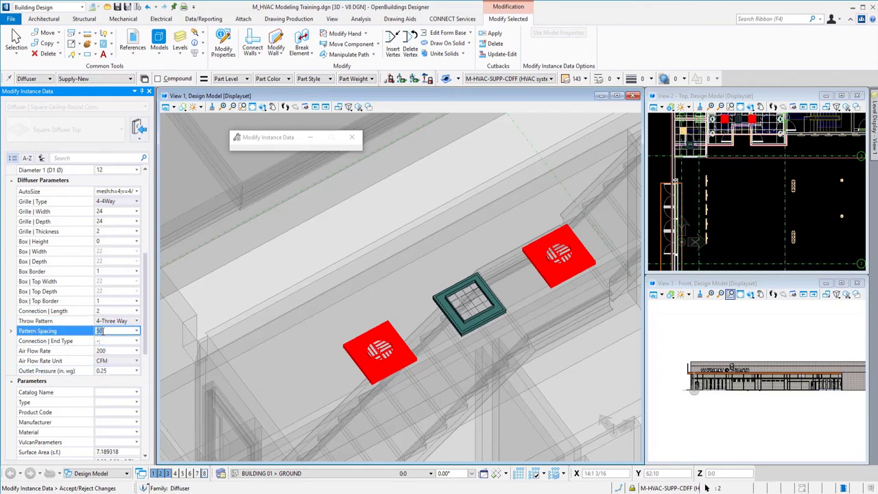
{"action": "type", "text": "0"}
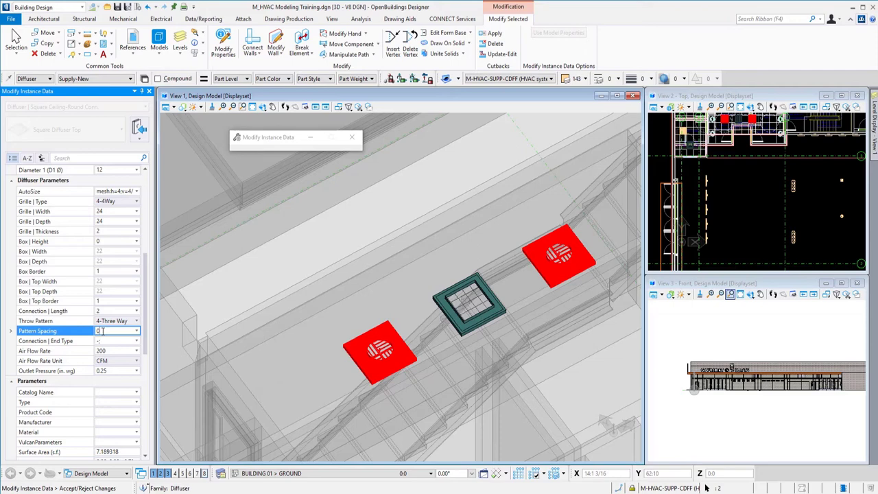
{"action": "type", "text": "0.01"}
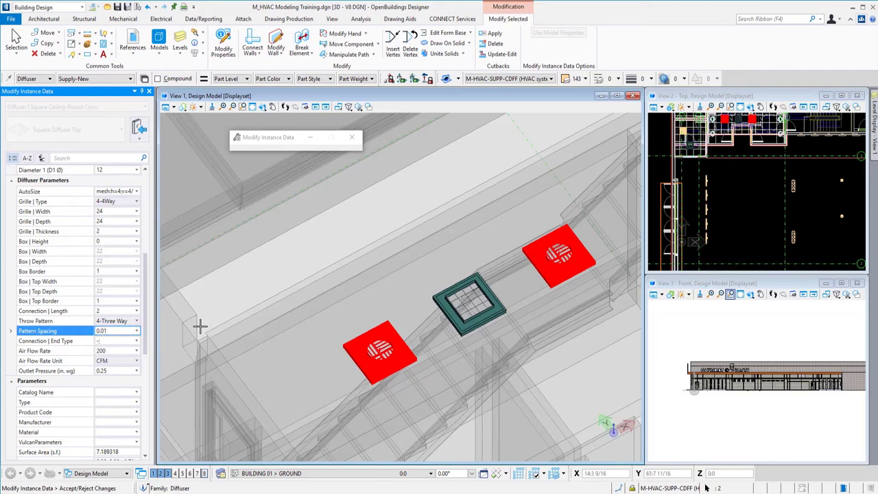
{"action": "mouse_move", "coordinate": [361, 290]}
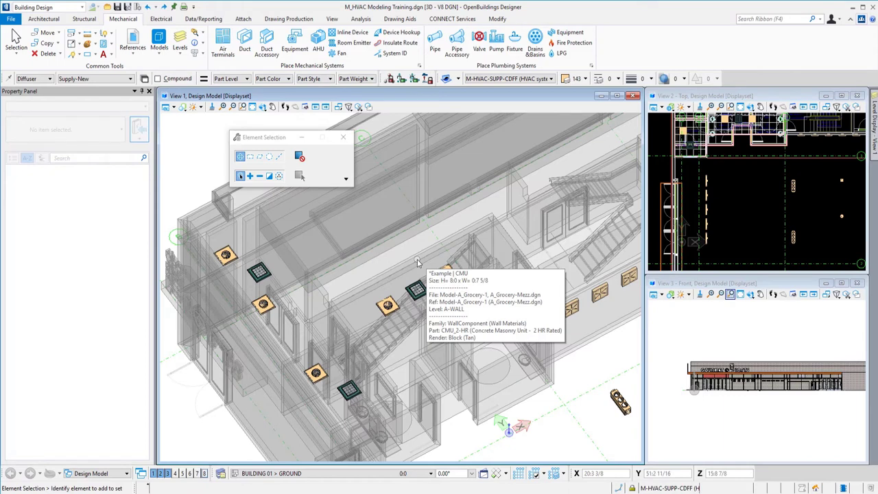
{"action": "mouse_move", "coordinate": [418, 262]}
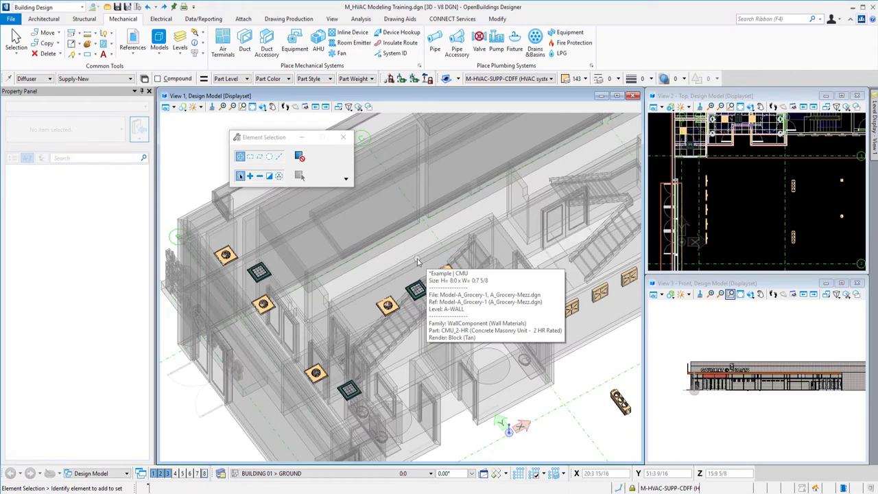
Start a Plan callout from Drawing Production's Create Views group
{"action": "left_click", "coordinate": [288, 19]}
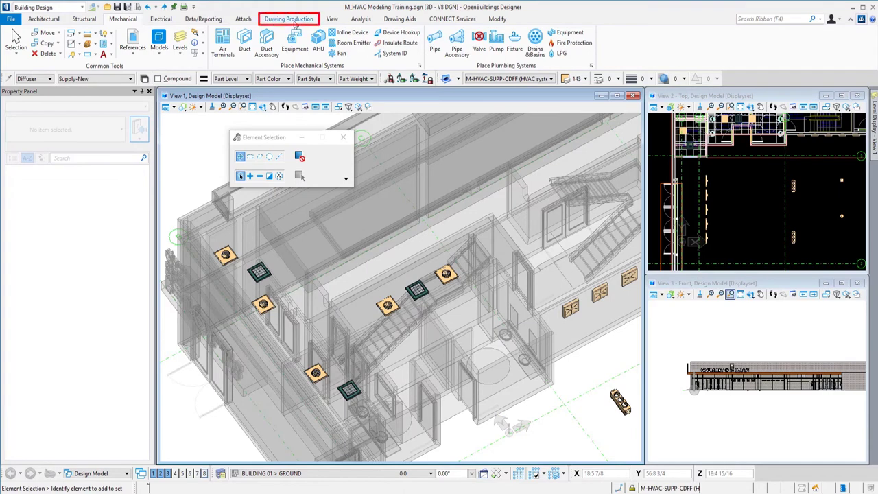
{"action": "left_click", "coordinate": [288, 19]}
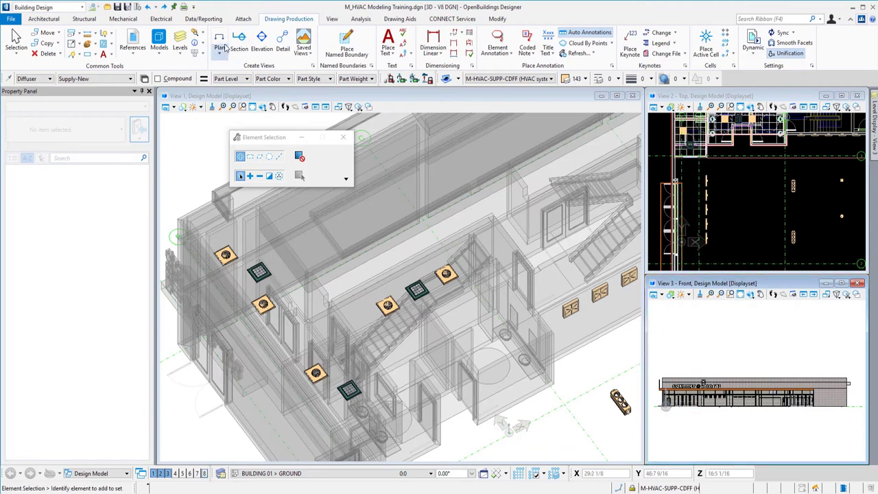
{"action": "left_click", "coordinate": [220, 39]}
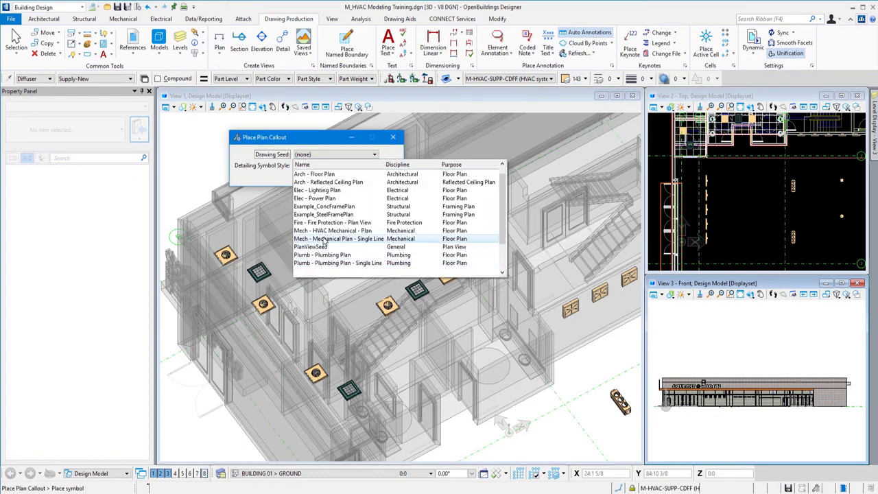
Place a Mech - HVAC Mechanical - Plan callout in the Front view with its location and depth
{"action": "left_click", "coordinate": [335, 229]}
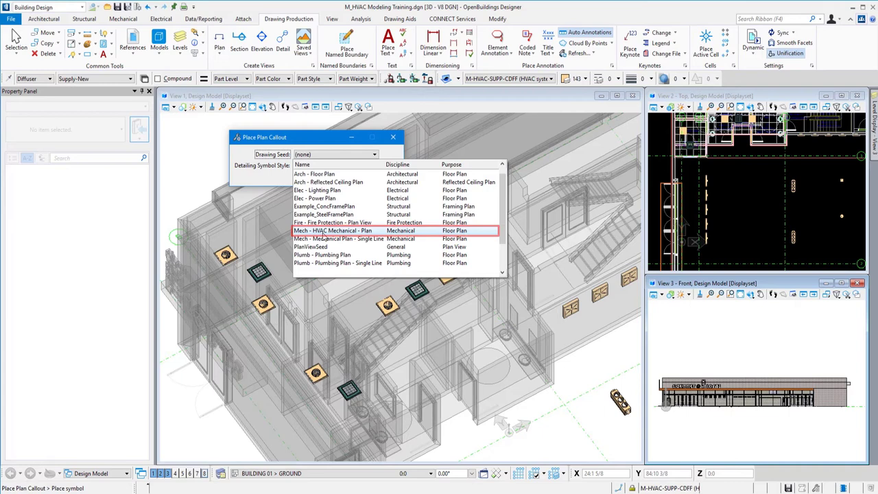
{"action": "left_click", "coordinate": [332, 231]}
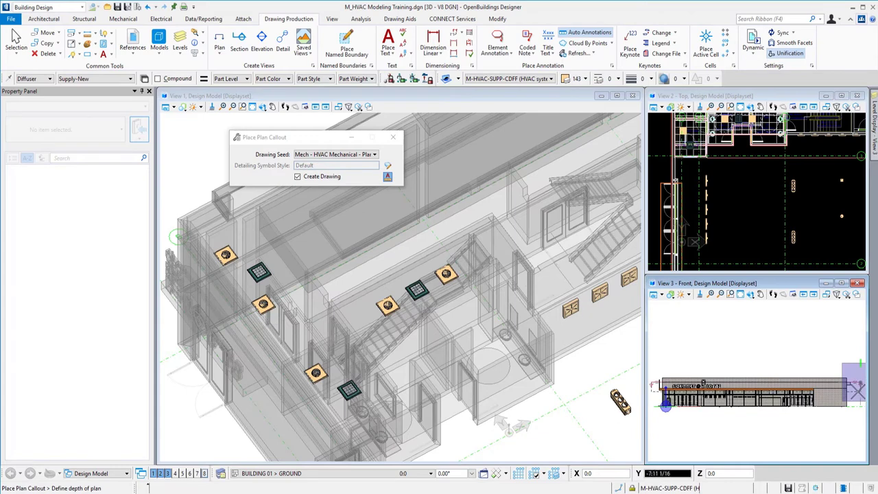
{"action": "left_click", "coordinate": [388, 177]}
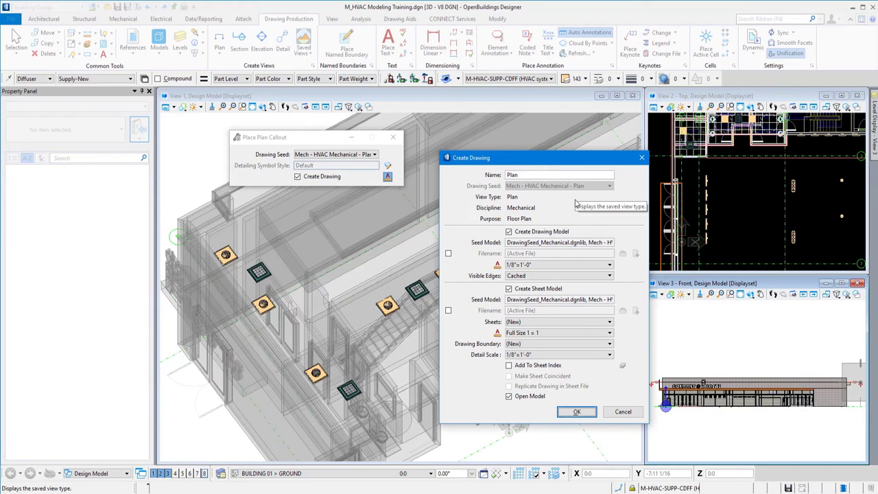
Create the Plan drawing with Create Sheet Model unchecked and Open Model kept on
{"action": "left_click", "coordinate": [509, 289]}
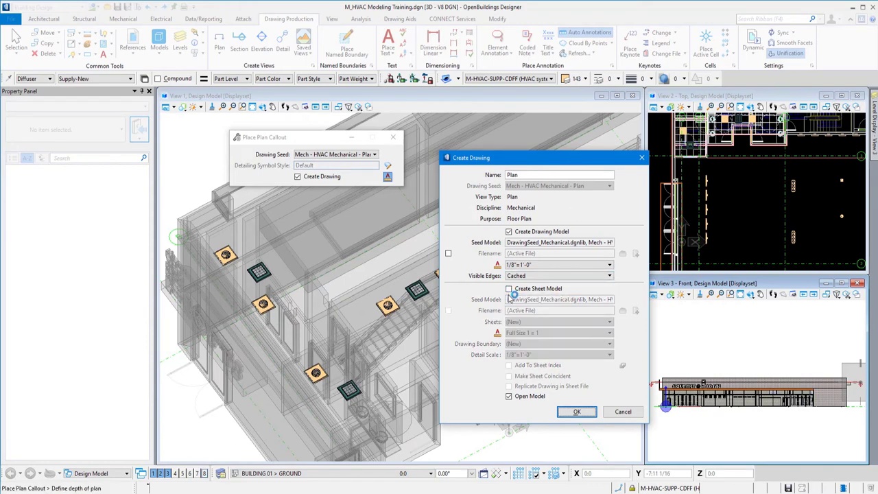
{"action": "left_click", "coordinate": [509, 288]}
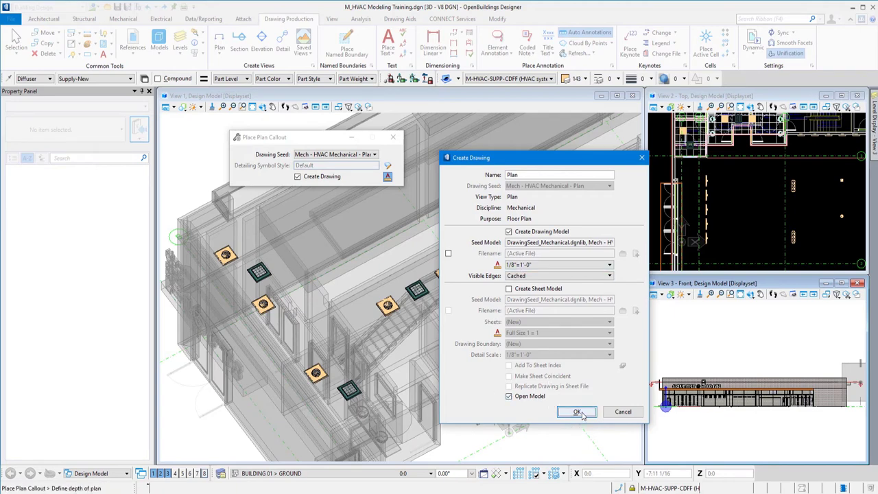
{"action": "left_click", "coordinate": [576, 411]}
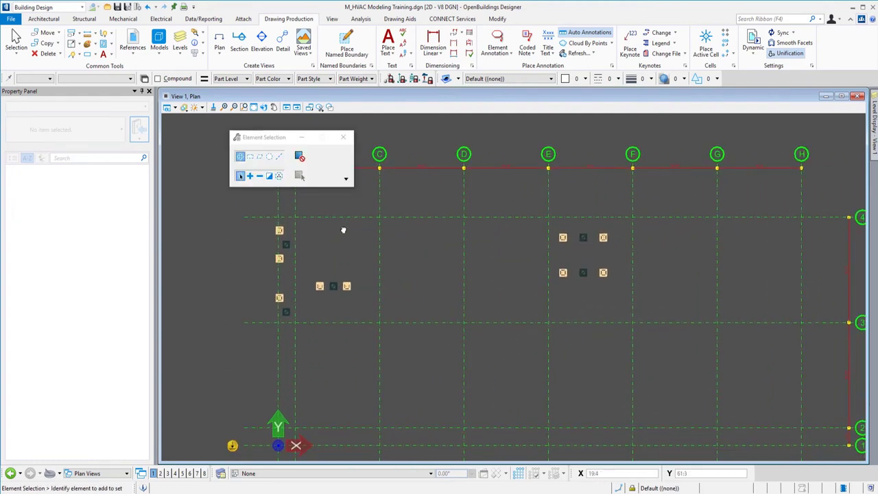
{"action": "mouse_move", "coordinate": [492, 387]}
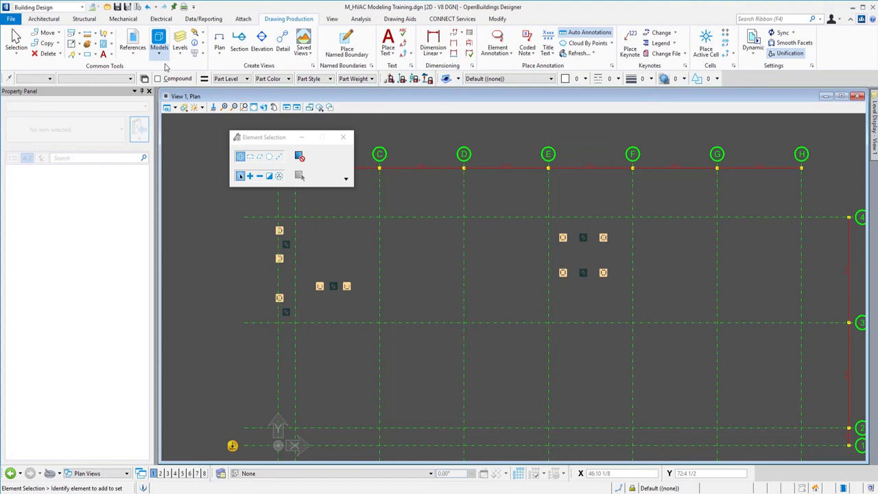
Open the Models dialog from the Common Tools Models dropdown
{"action": "left_click", "coordinate": [158, 39]}
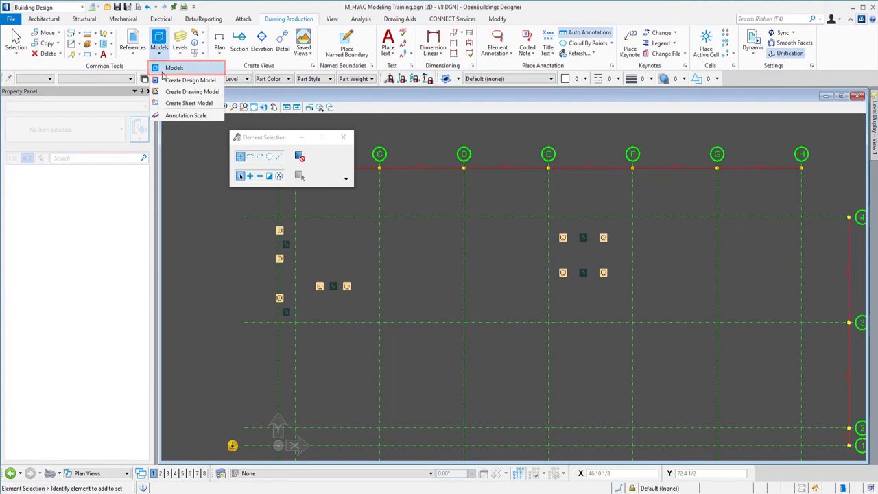
{"action": "left_click", "coordinate": [173, 67]}
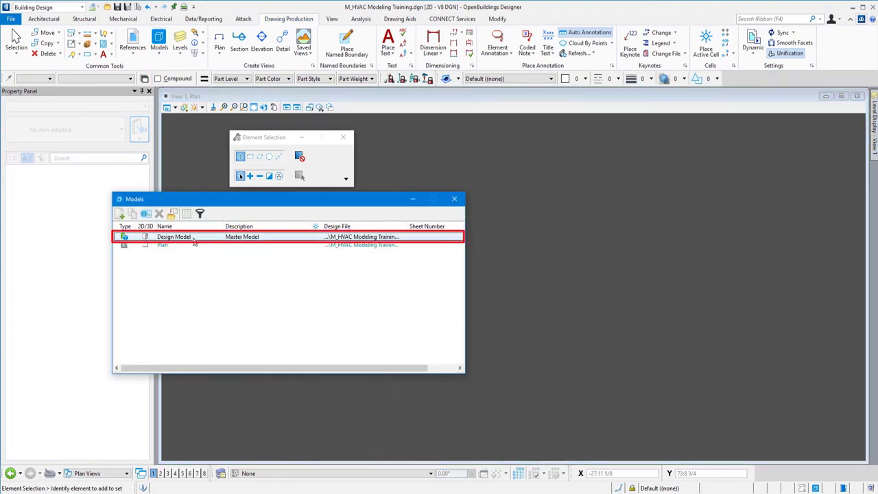
Make Design Model the active model from the Models dialog
{"action": "double_click", "coordinate": [174, 236]}
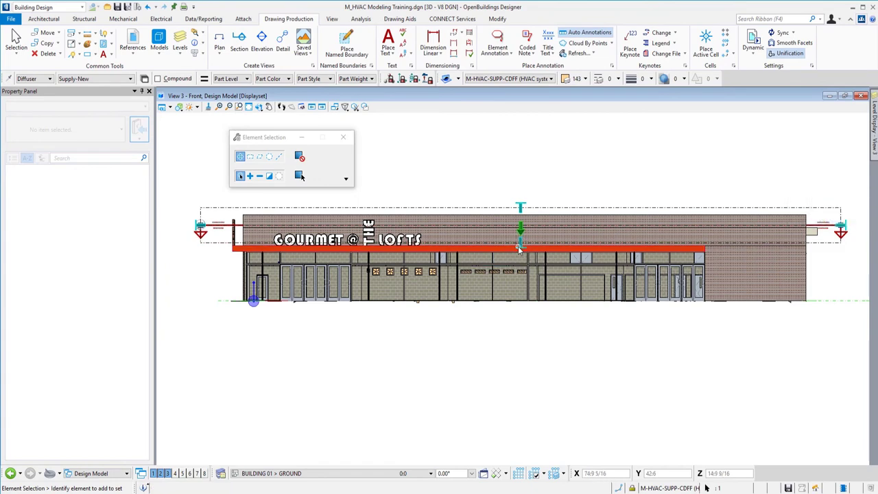
{"action": "mouse_move", "coordinate": [520, 247]}
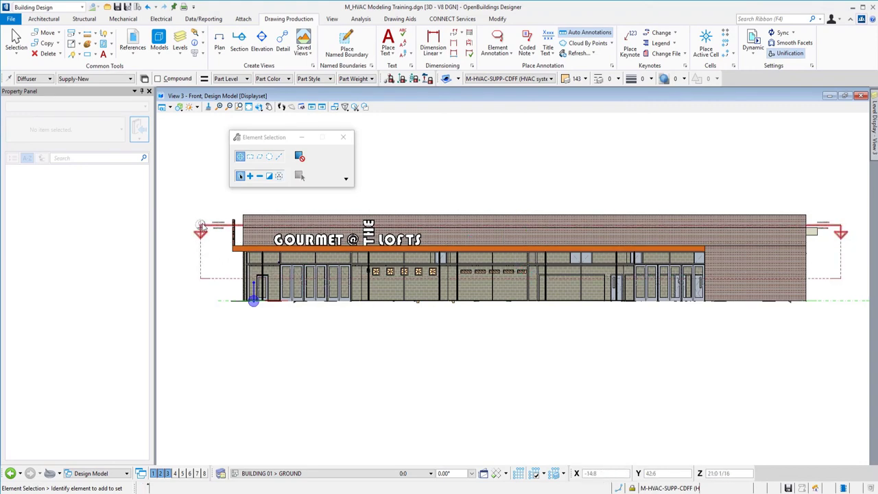
Select the plan callout marker in the Front view and choose Open Target
{"action": "left_click", "coordinate": [201, 227]}
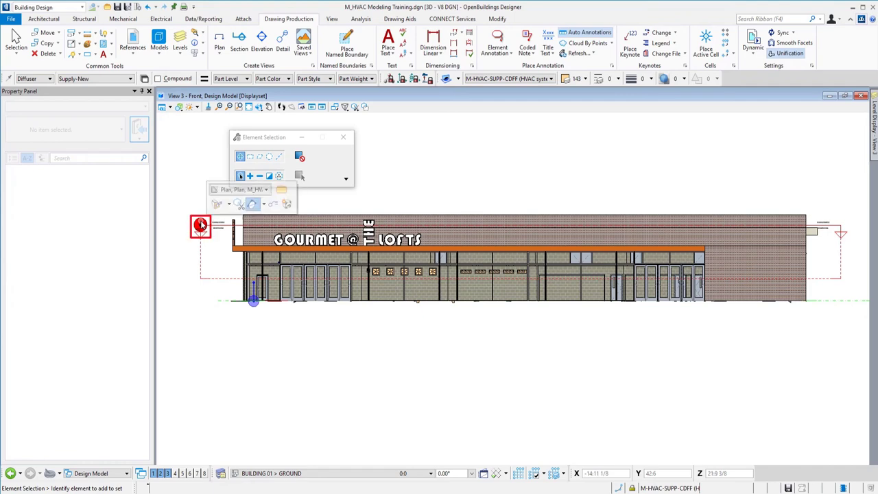
{"action": "left_click", "coordinate": [281, 190]}
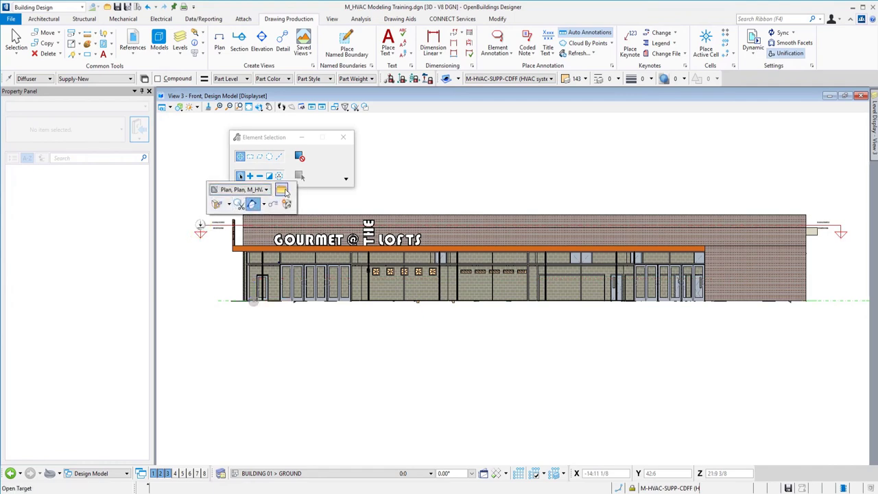
{"action": "mouse_move", "coordinate": [282, 191]}
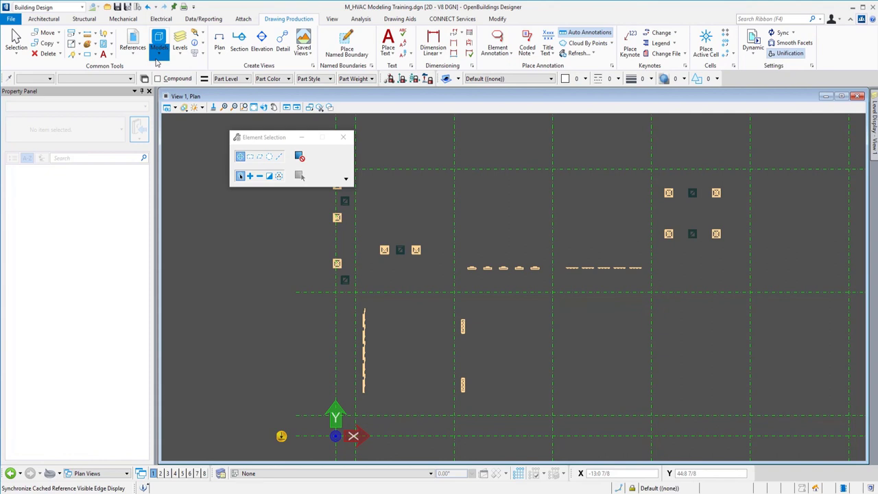
Switch from the Plan drawing to the Design Model's front elevation via the Models dialog
{"action": "left_click", "coordinate": [159, 41]}
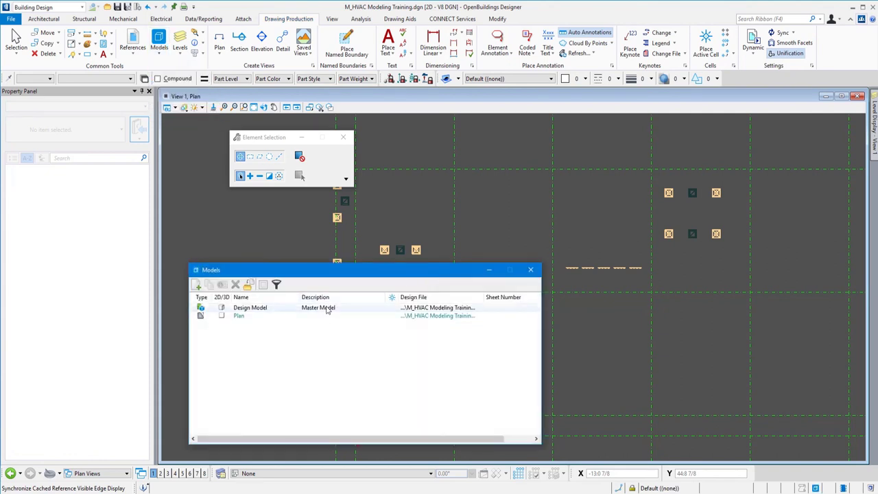
{"action": "double_click", "coordinate": [250, 307]}
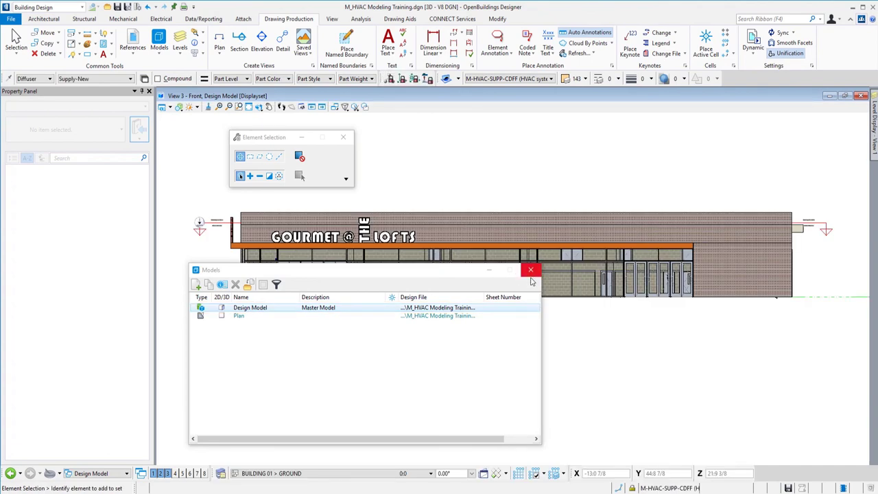
{"action": "left_click", "coordinate": [531, 269]}
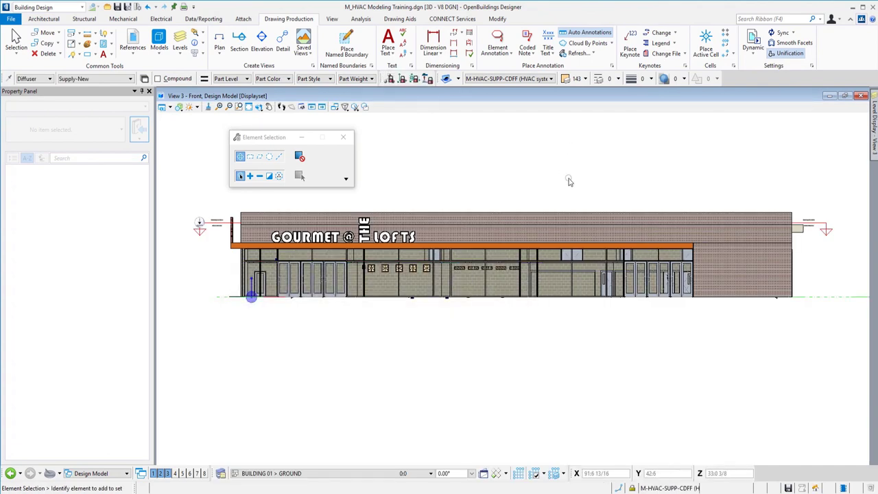